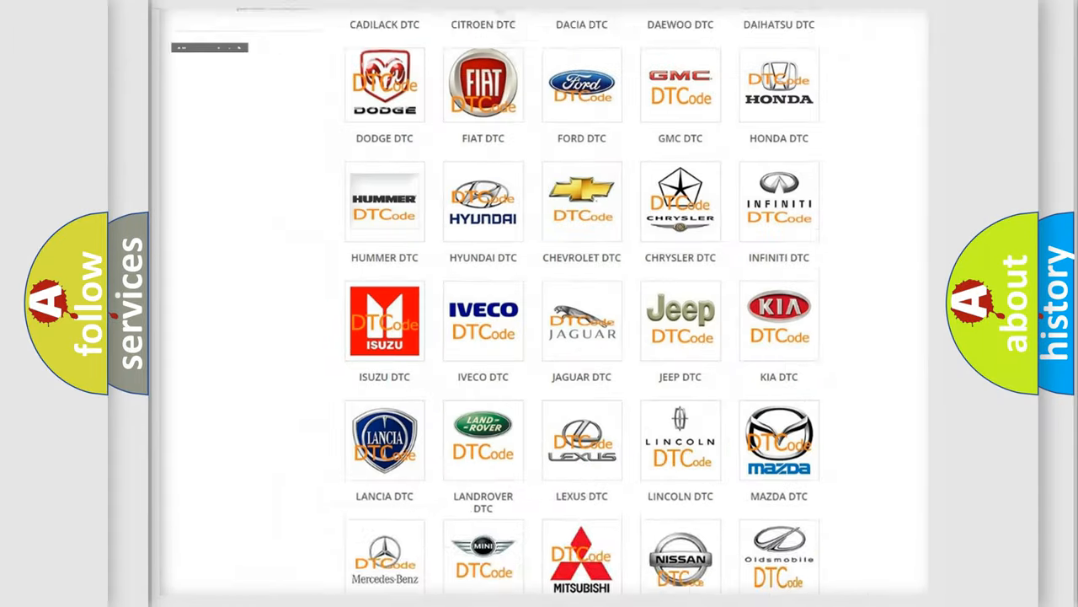
# Step: Open the Alfa Romeo DTC list and browse down to code B0106-11
pyautogui.scroll(3)
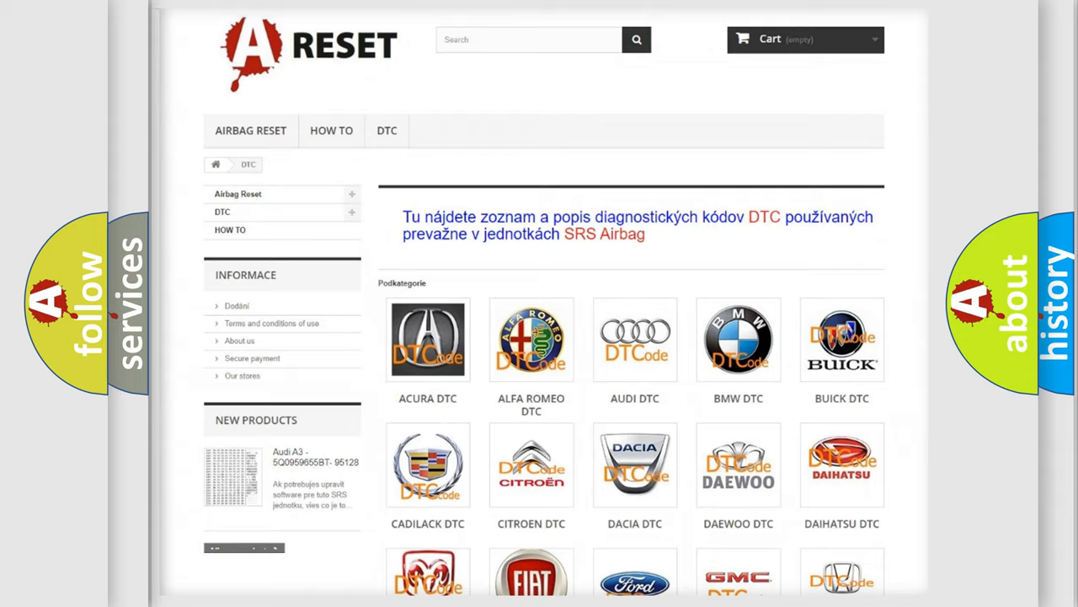
pyautogui.scroll(3)
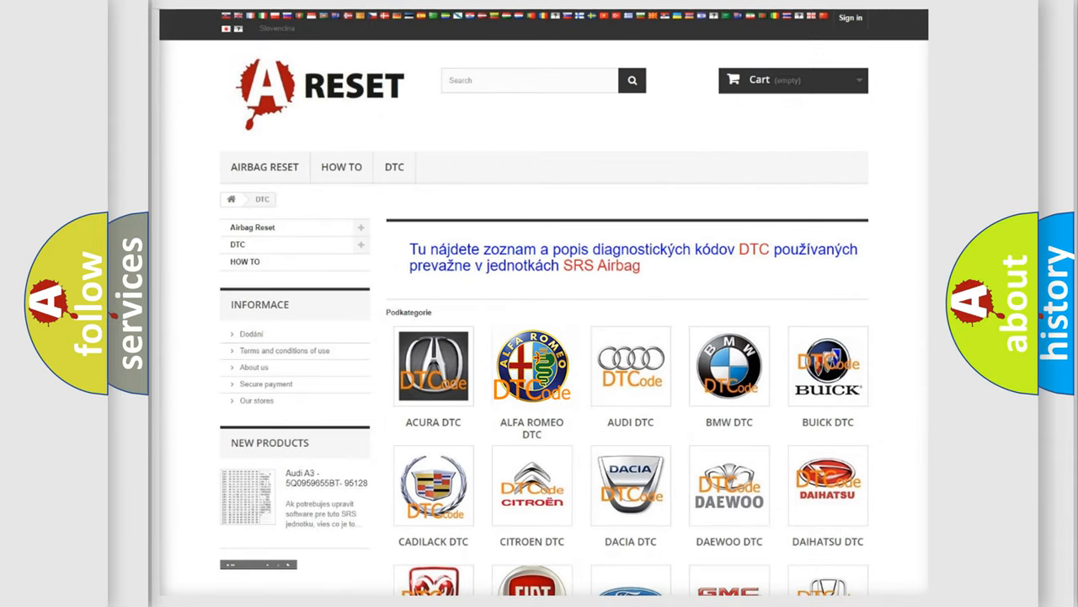
pyautogui.click(531, 366)
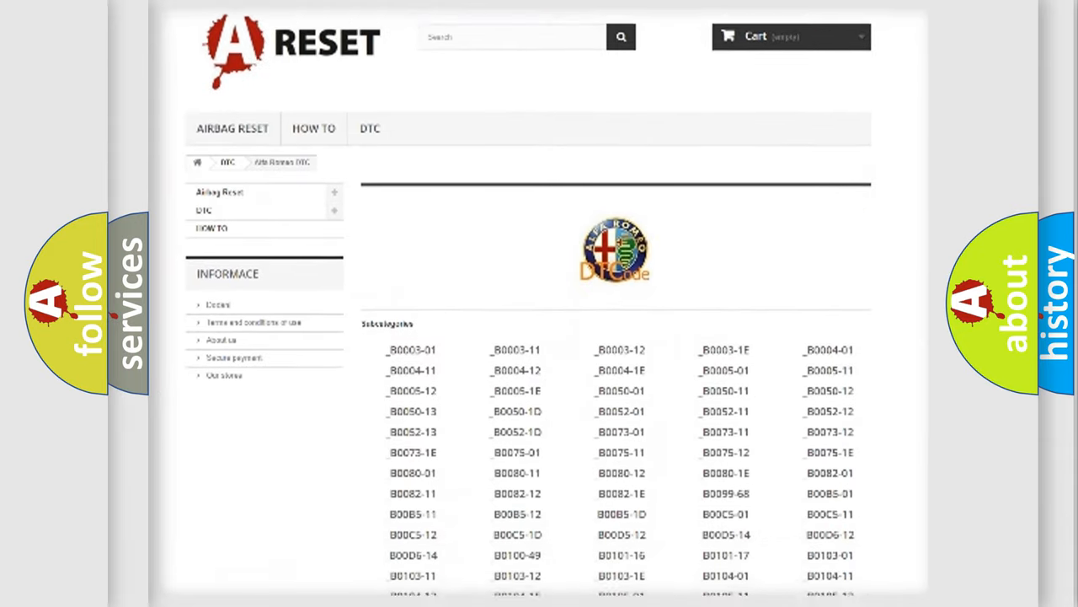
pyautogui.scroll(-3)
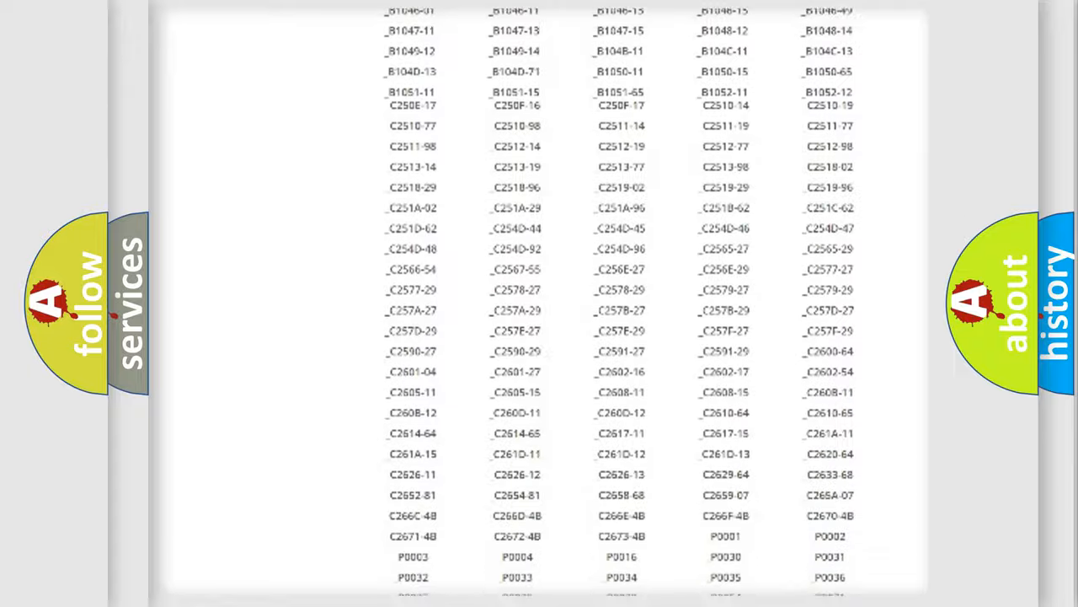
pyautogui.scroll(3)
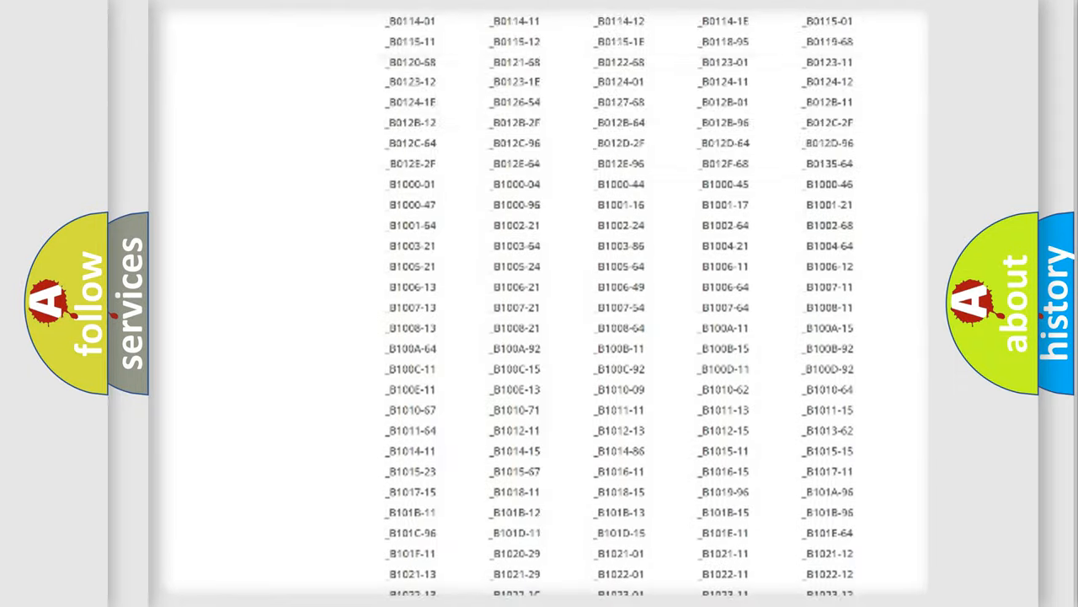
pyautogui.scroll(3)
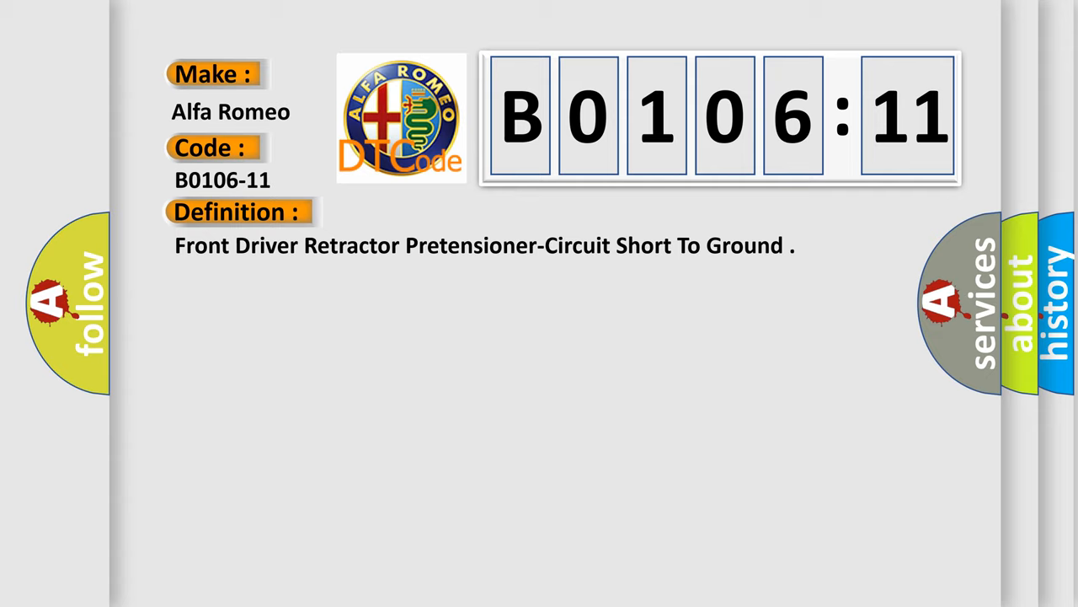
# Step: Show B0106-11's description: the ORC sets it on out-of-range squib circuit values
pyautogui.click(438, 211)
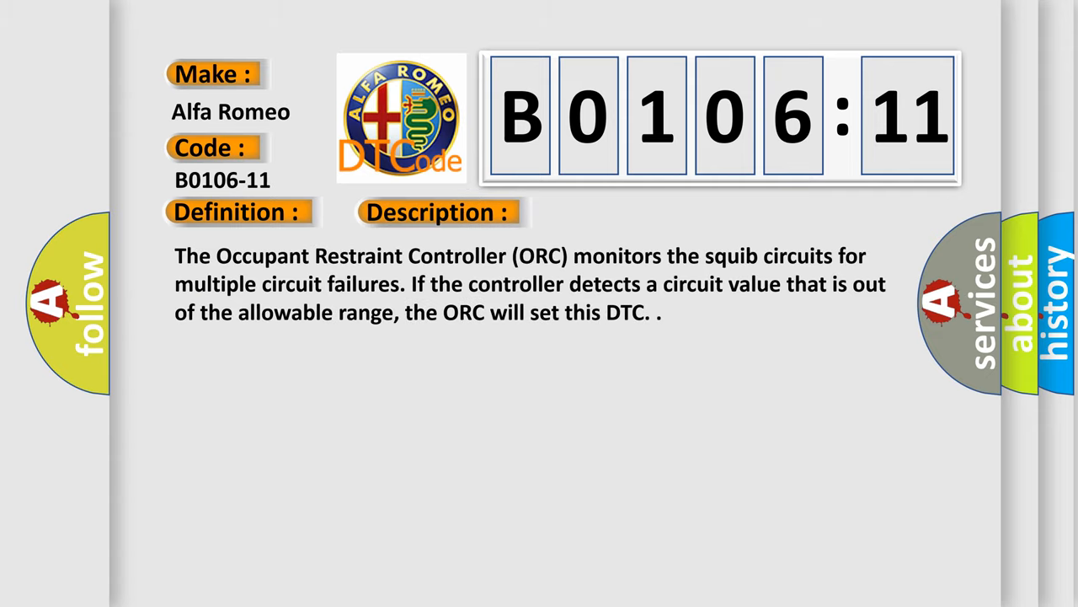